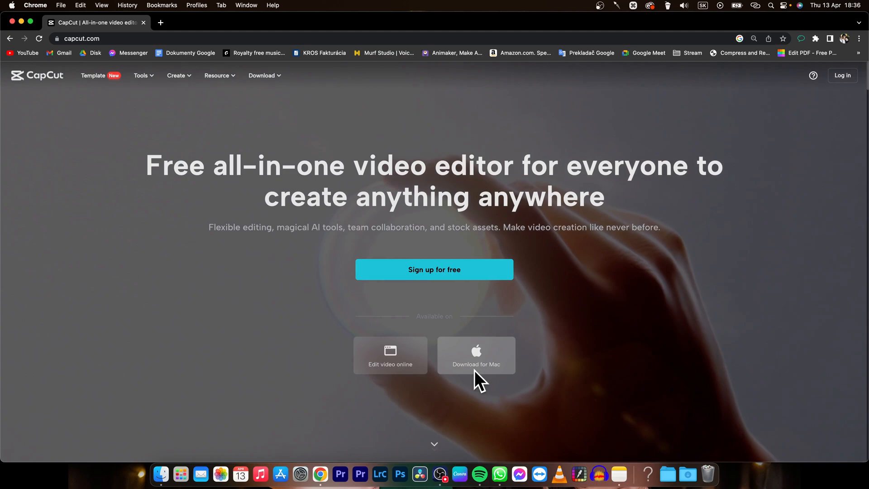
- Download the CapCut for Mac installer from capcut.com
left_click(475, 355)
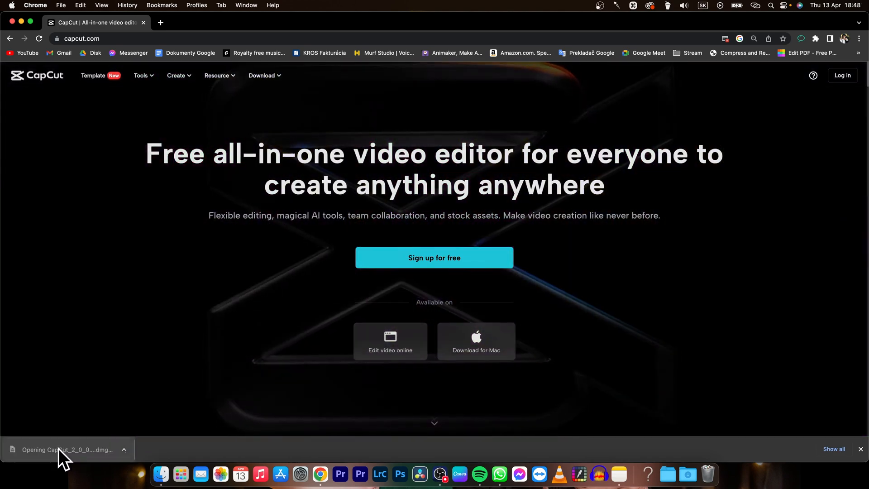
- Mount the downloaded CapCut .dmg so Finder shows the app beside Applications
left_click(66, 450)
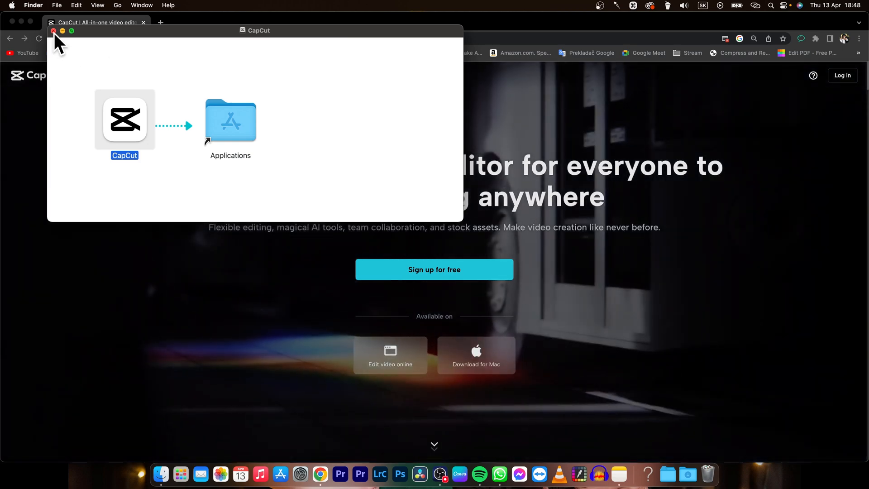
- Close the installer window and locate CapCut on its Launchpad page next to Voicemod
left_click(53, 31)
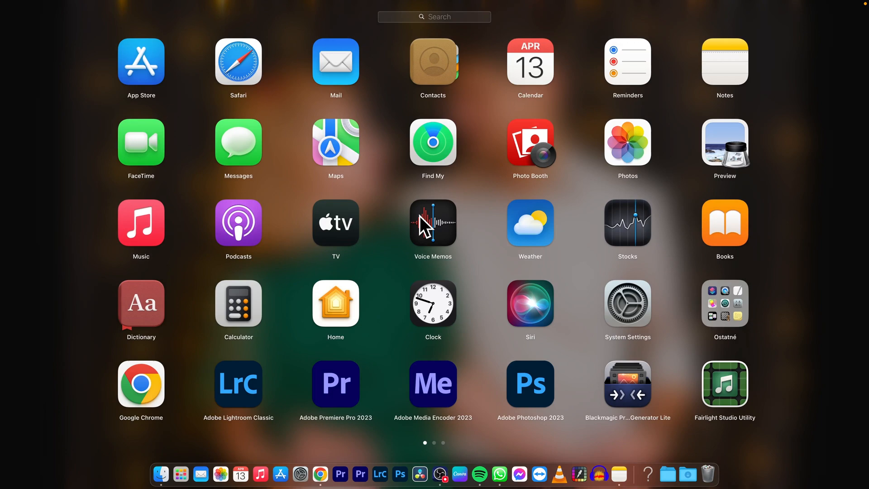
scroll("left", 3)
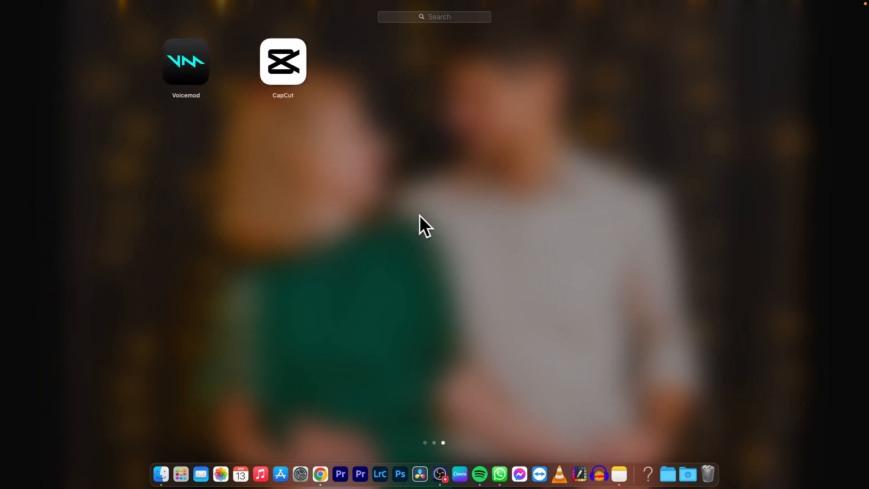